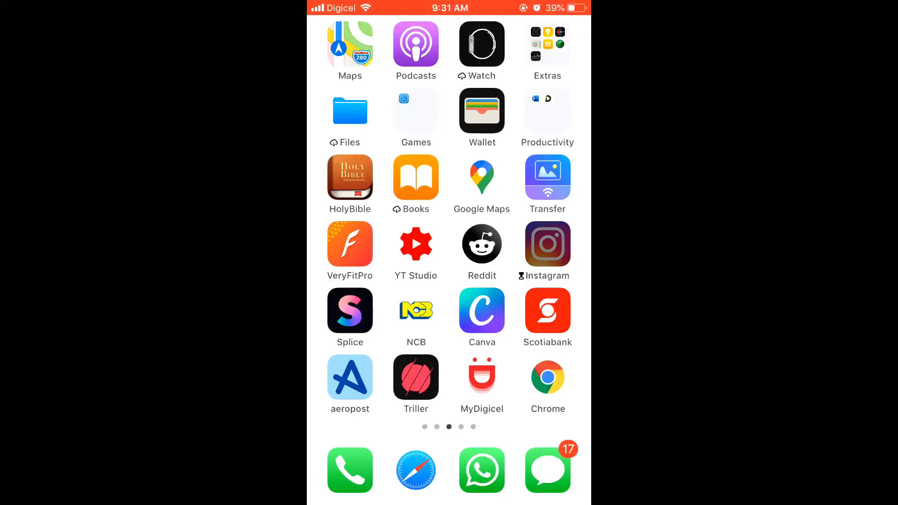
# Step: Launch Google Chrome from the iPhone home screen
pyautogui.click(548, 377)
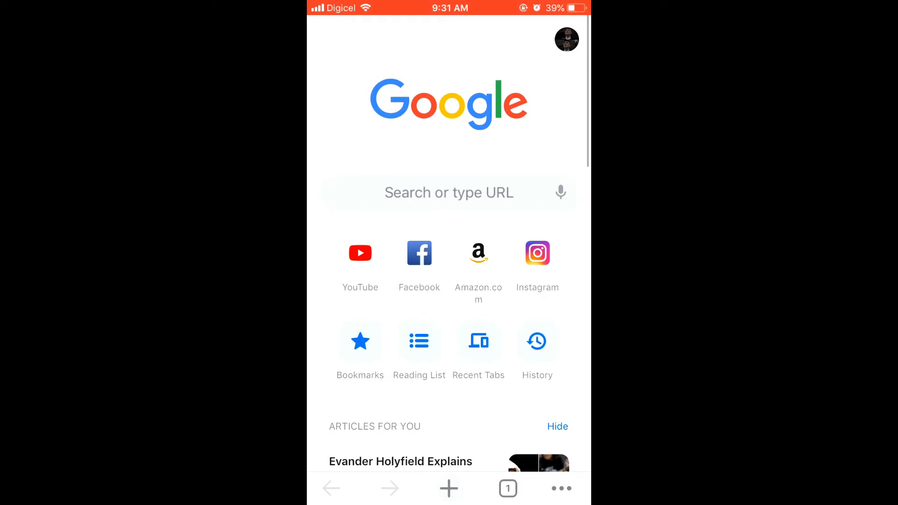
# Step: Load youtube.com from the Chrome new-tab shortcut in desktop layout
pyautogui.click(360, 253)
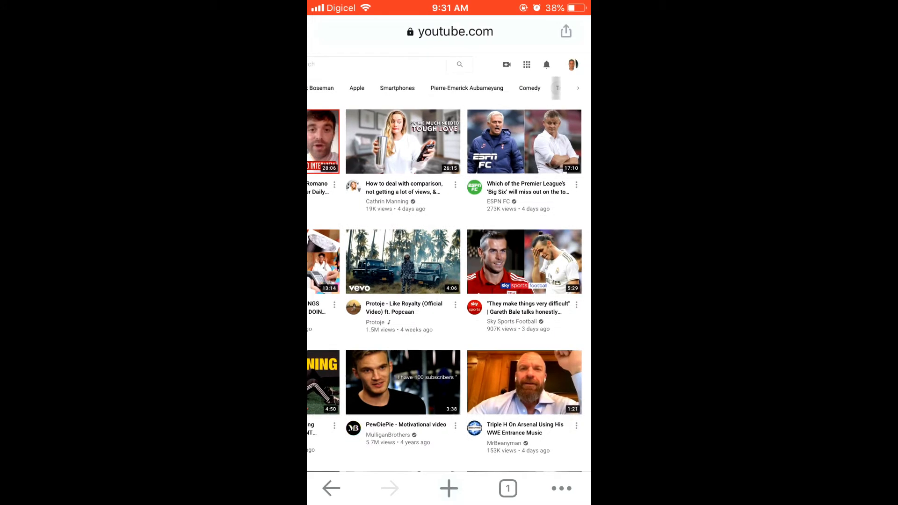
# Step: Go to Your channel from the account menu under the profile picture
pyautogui.click(573, 65)
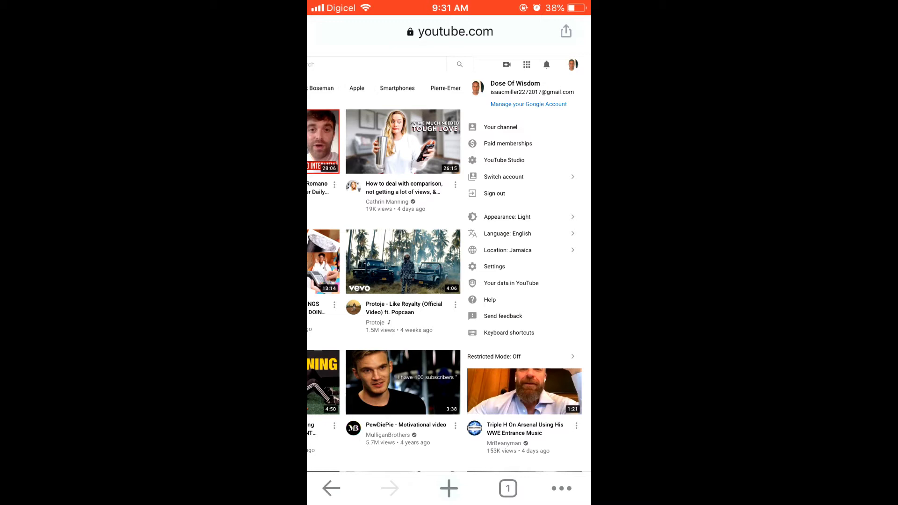
pyautogui.click(499, 126)
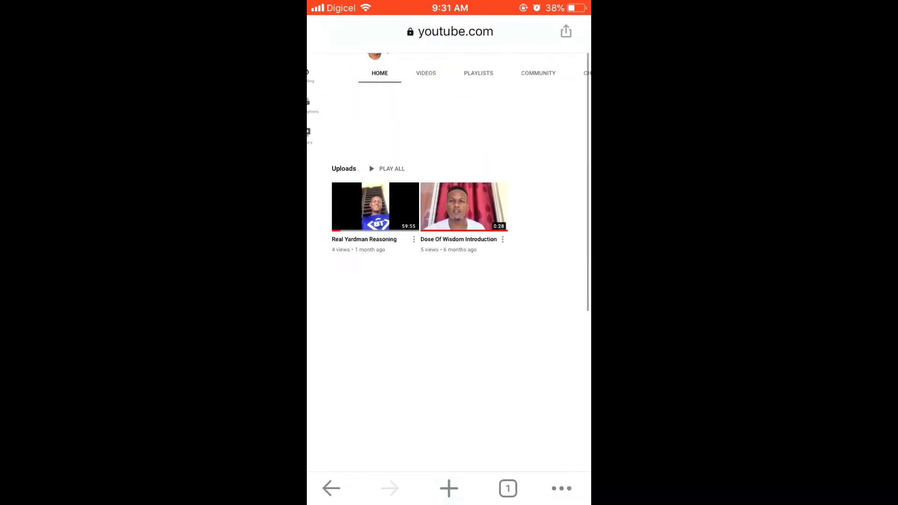
# Step: Enter Customize Channel mode on the Dose Of Wisdom channel page
pyautogui.scroll(-3)
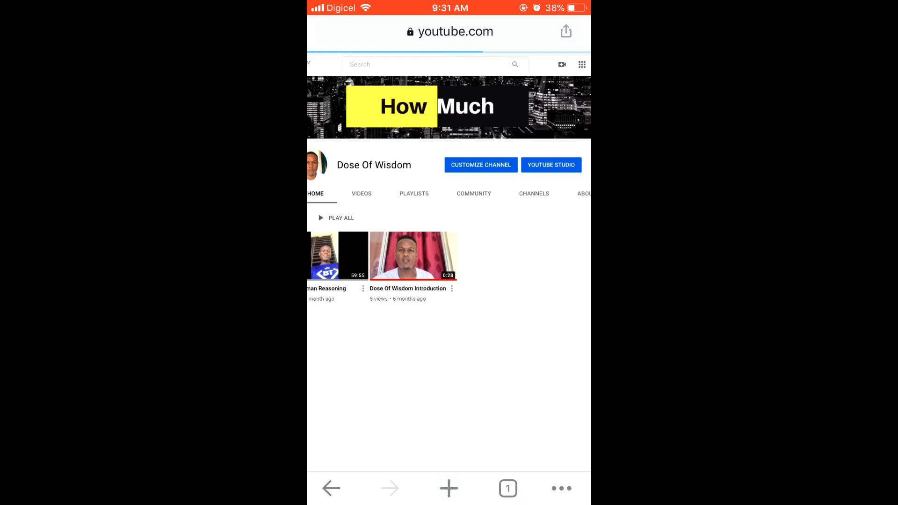
pyautogui.click(480, 164)
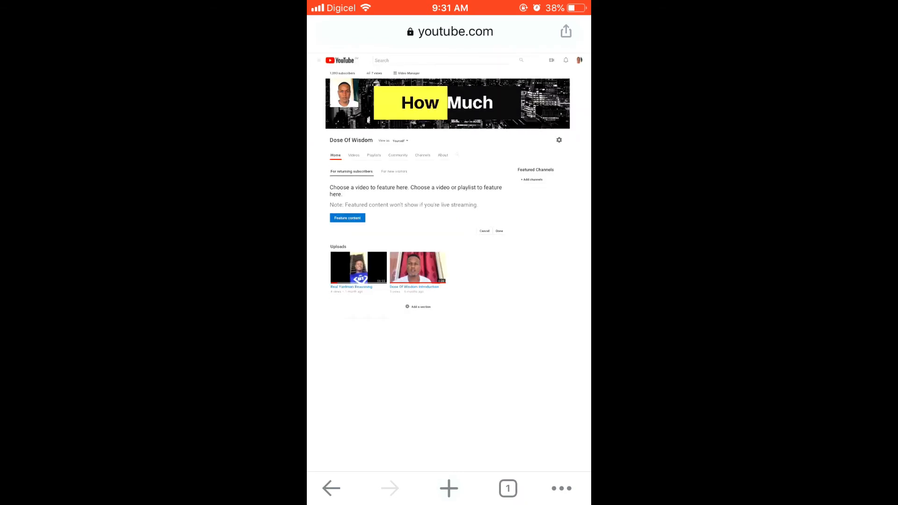